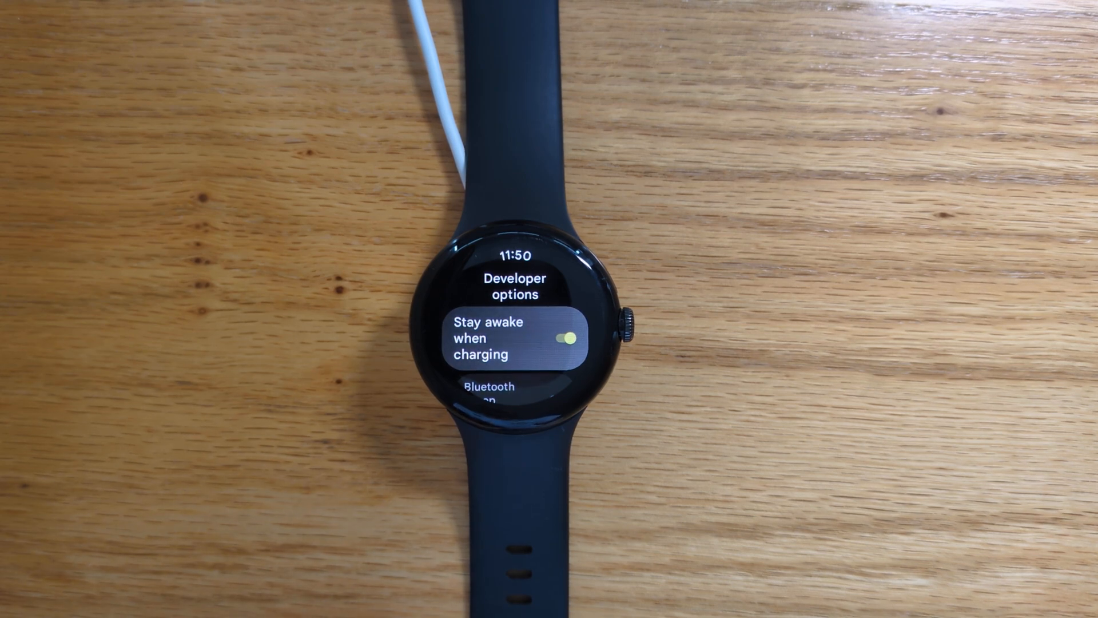
Scroll the watch's Developer options down toward Wireless debugging
{"action": "scroll", "scroll_direction": "down", "scroll_amount": 3}
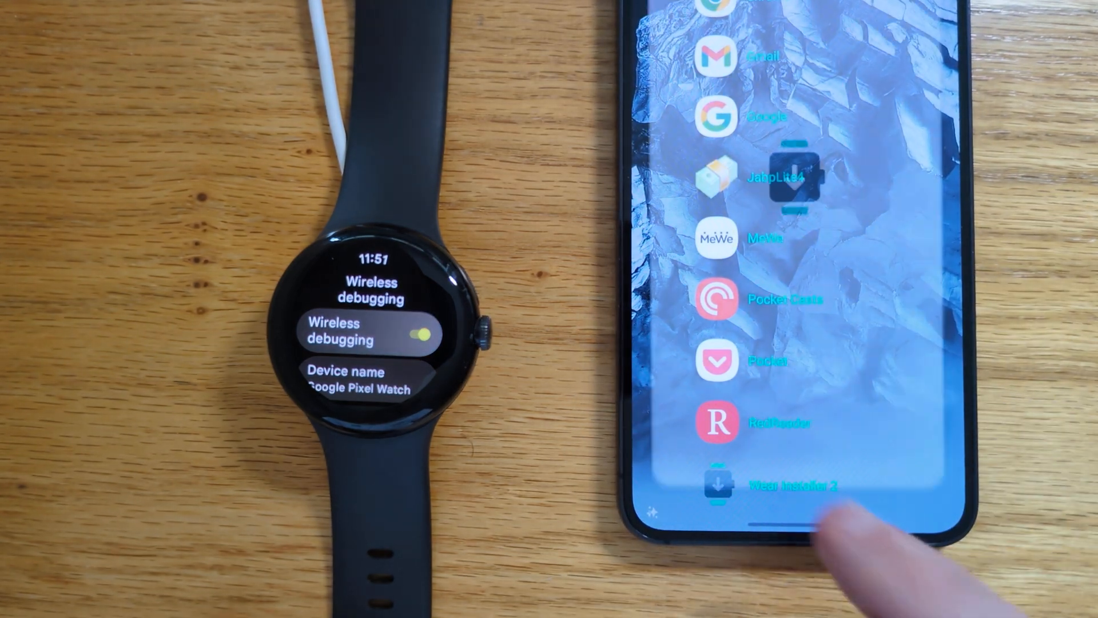
Launch Wear Installer 2, accept the pairing notice, and continue with watch IP 192.168.1.217
{"action": "left_click", "coordinate": [715, 486]}
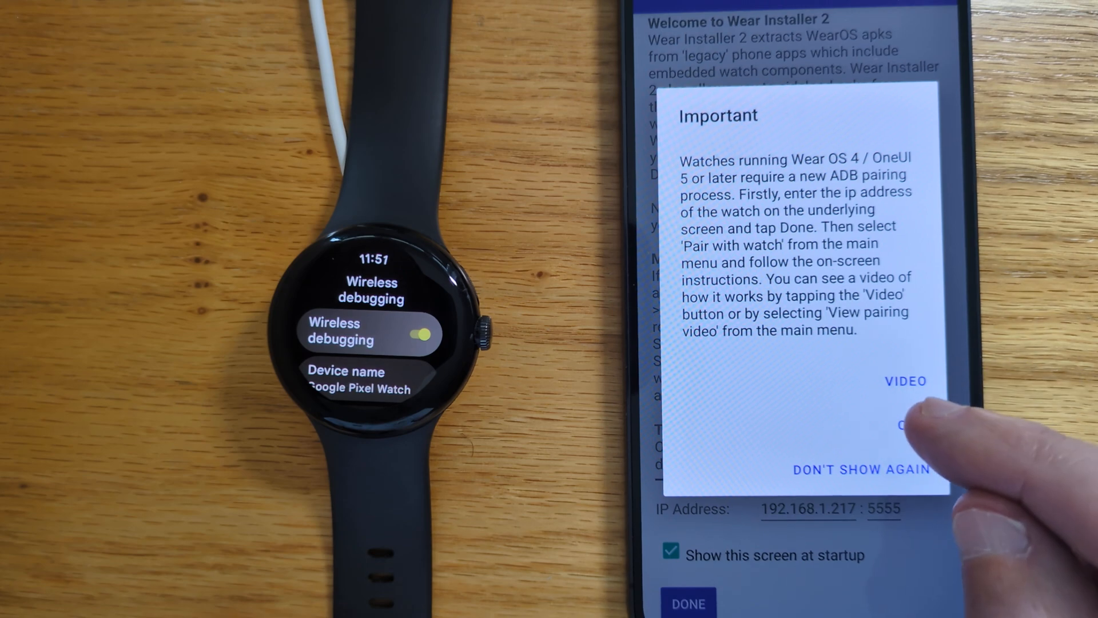
{"action": "left_click", "coordinate": [904, 424]}
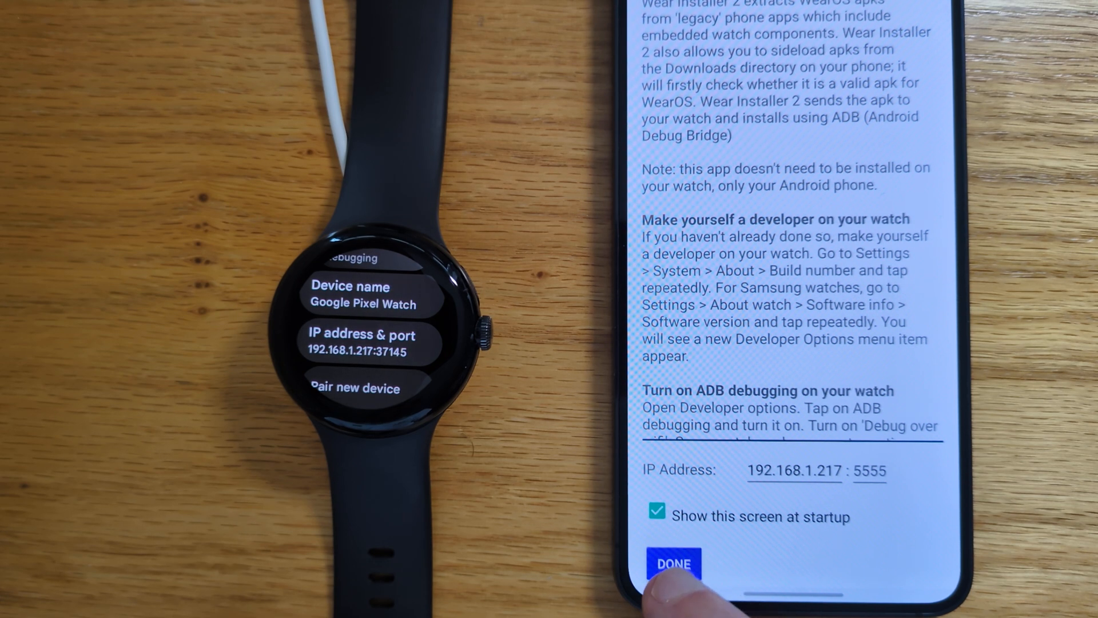
{"action": "left_click", "coordinate": [675, 563]}
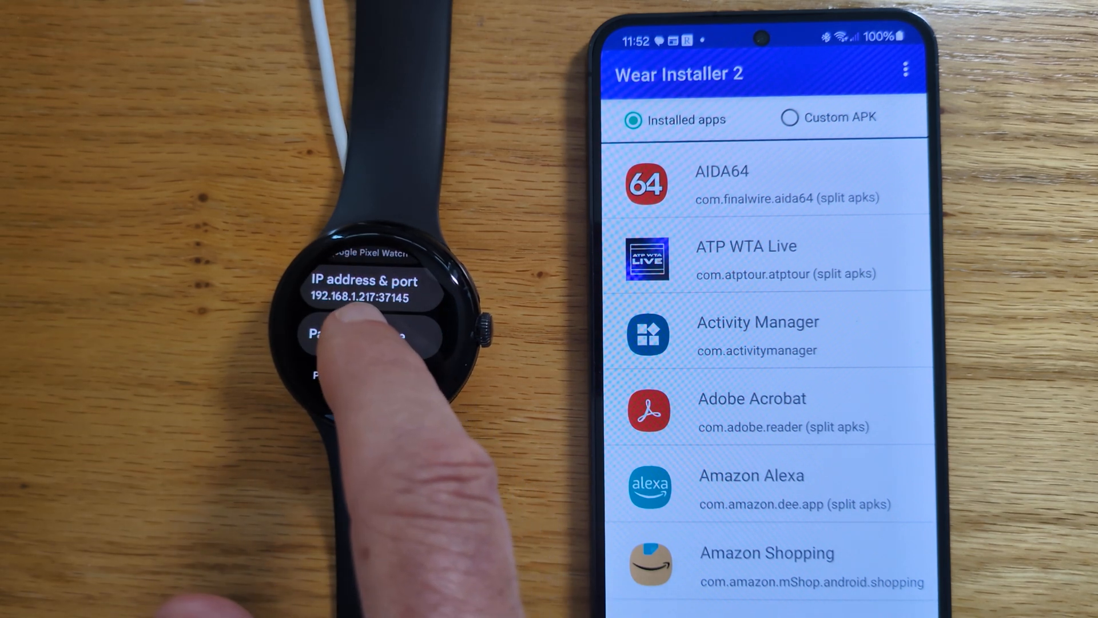
Request a pairing code on the watch and show the Pair with watch instructions on the phone
{"action": "left_click", "coordinate": [350, 334]}
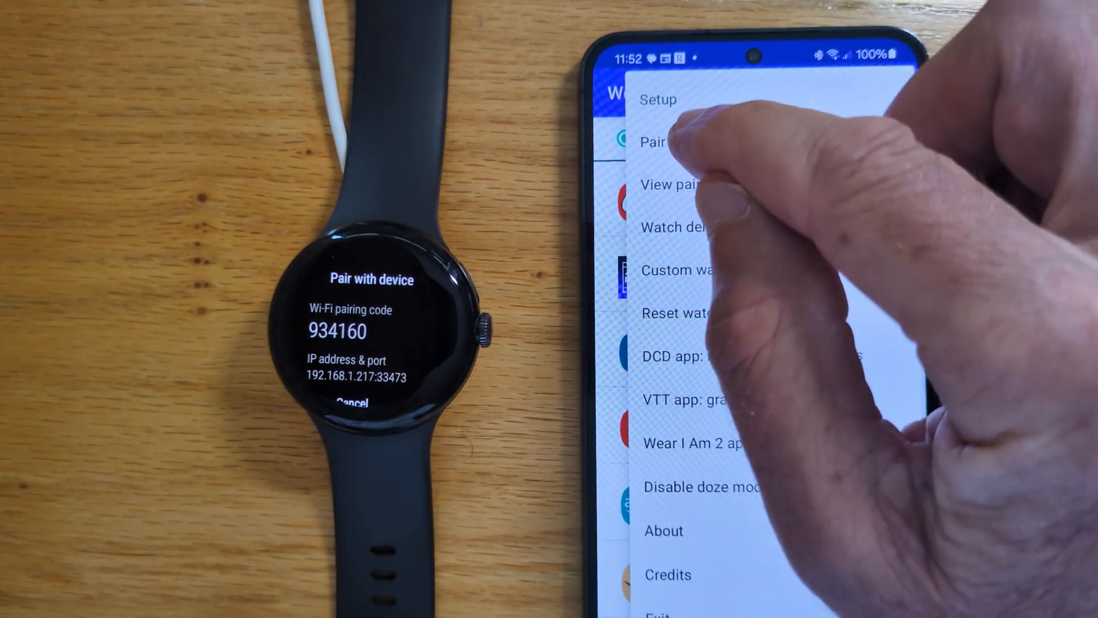
{"action": "left_click", "coordinate": [655, 100]}
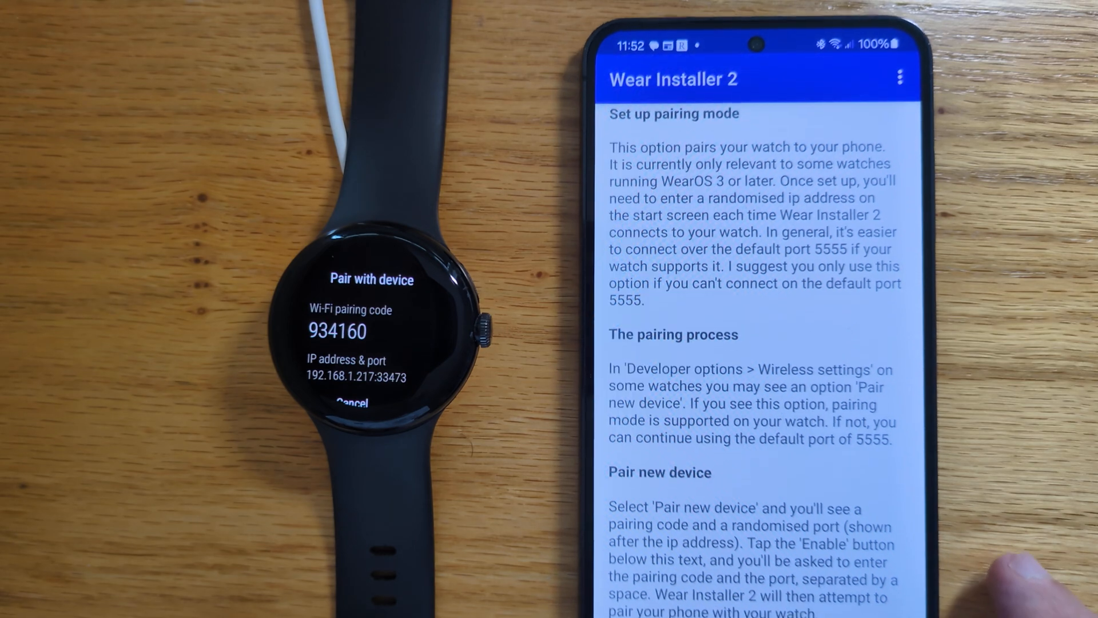
{"action": "scroll", "scroll_direction": "down", "scroll_amount": 3}
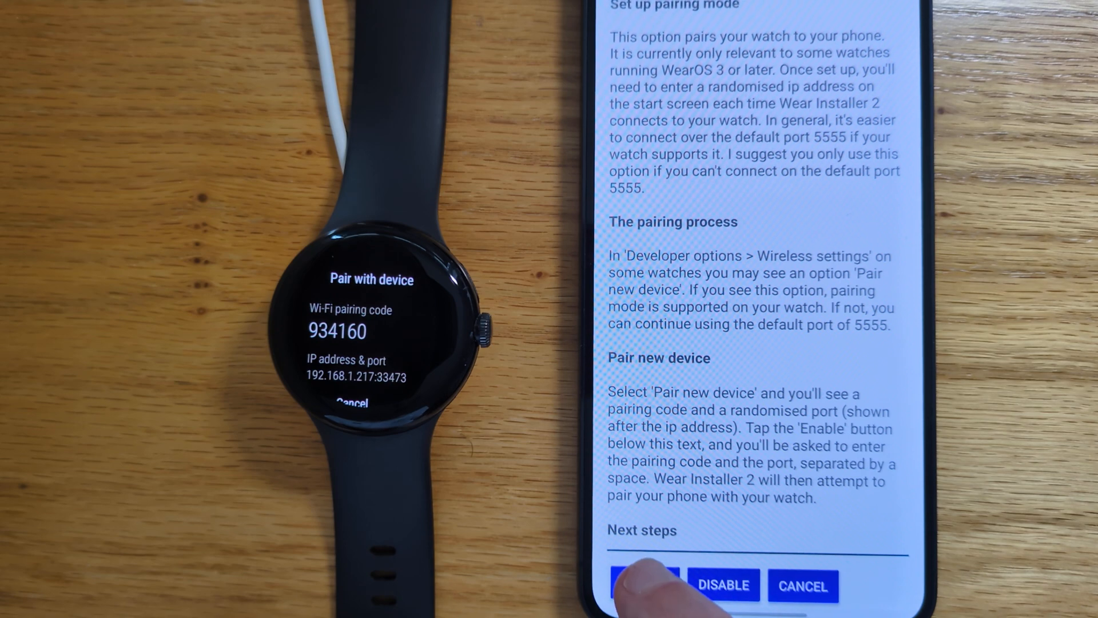
Enable pairing and submit the watch's pairing code and port to pair the phone
{"action": "left_click", "coordinate": [641, 584]}
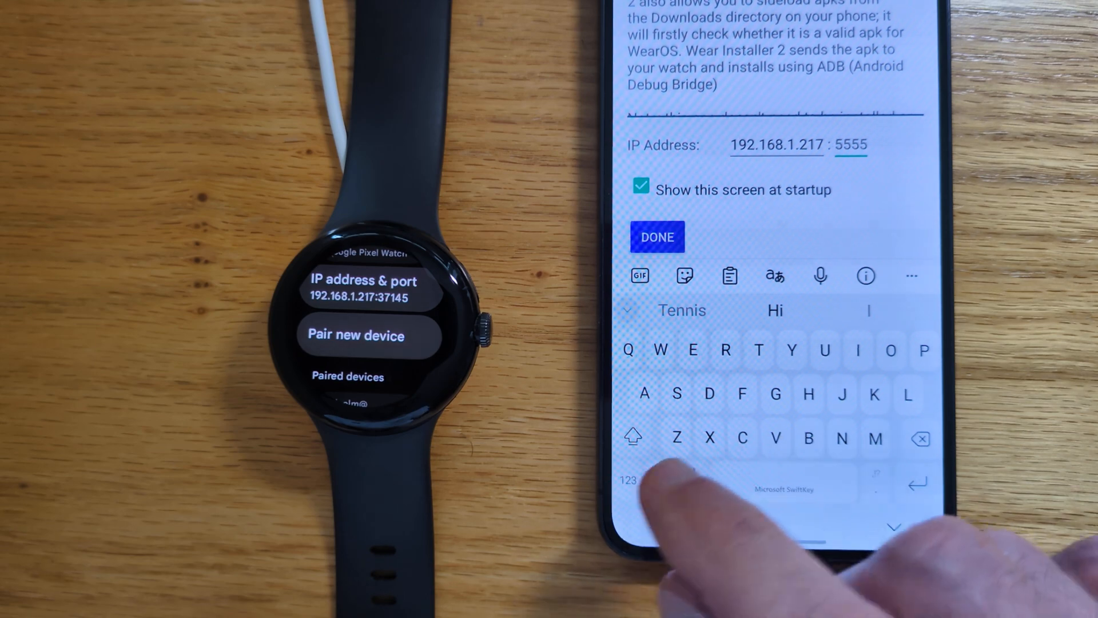
Confirm the watch address with port 37145 and reach the overflow menu from the apps list
{"action": "left_click", "coordinate": [629, 485]}
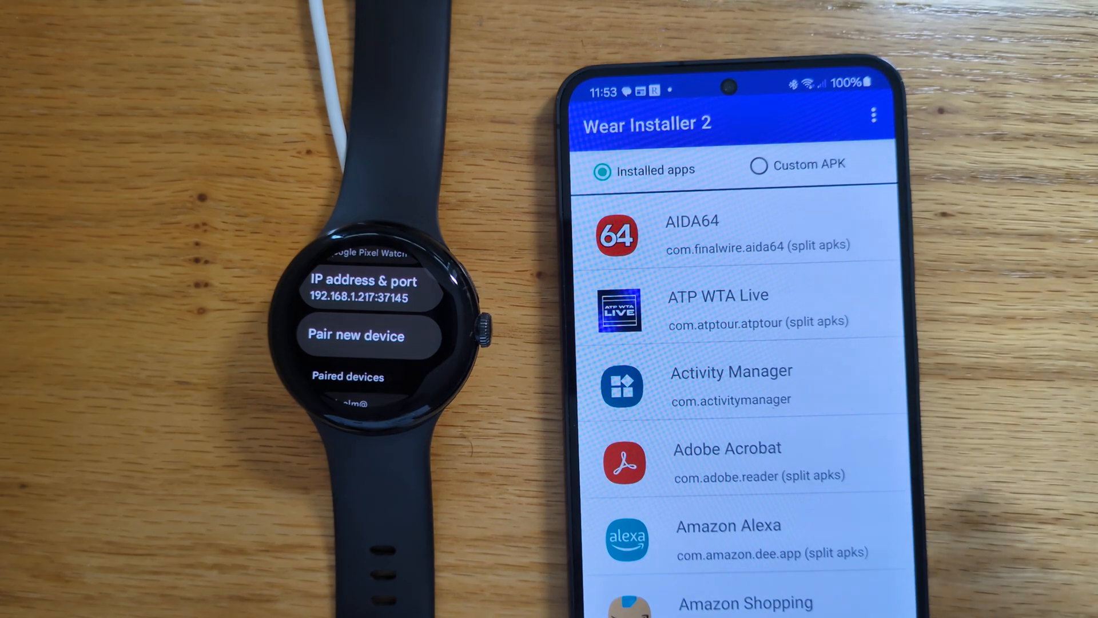
{"action": "left_click", "coordinate": [870, 112]}
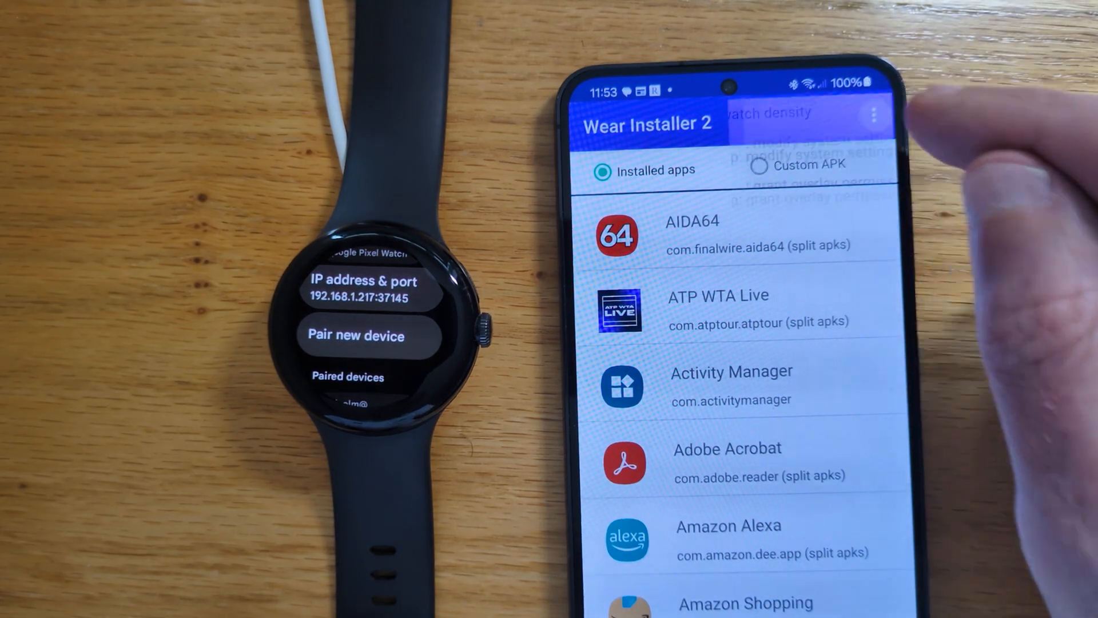
Send the Disable doze mode ADB command, getting 'Deep idle mode disabled', and finish
{"action": "left_click", "coordinate": [870, 116]}
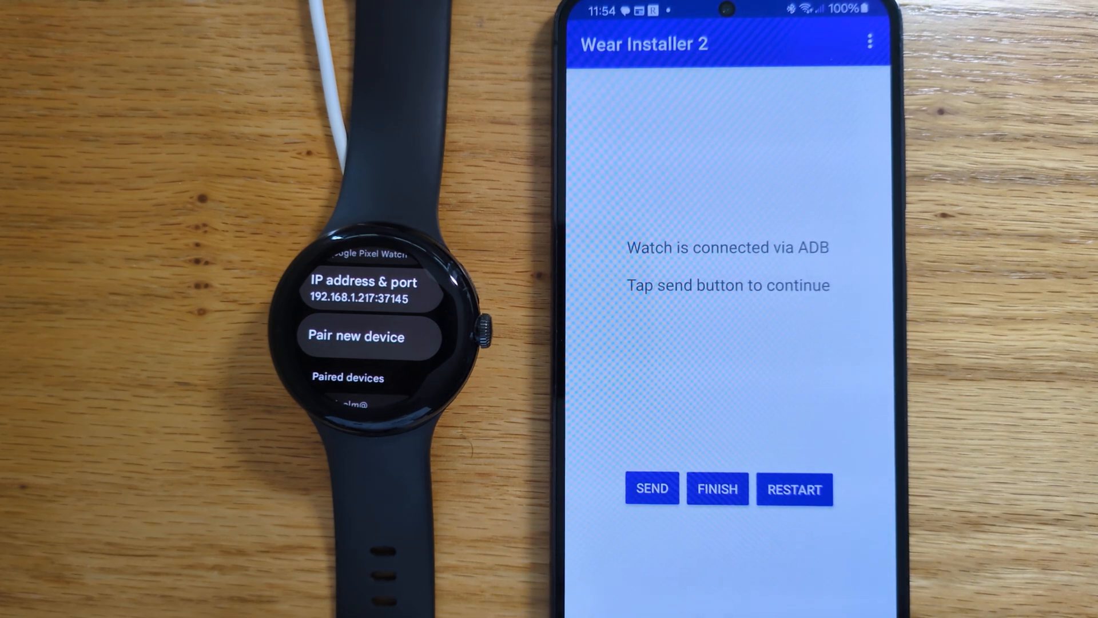
{"action": "left_click", "coordinate": [651, 489]}
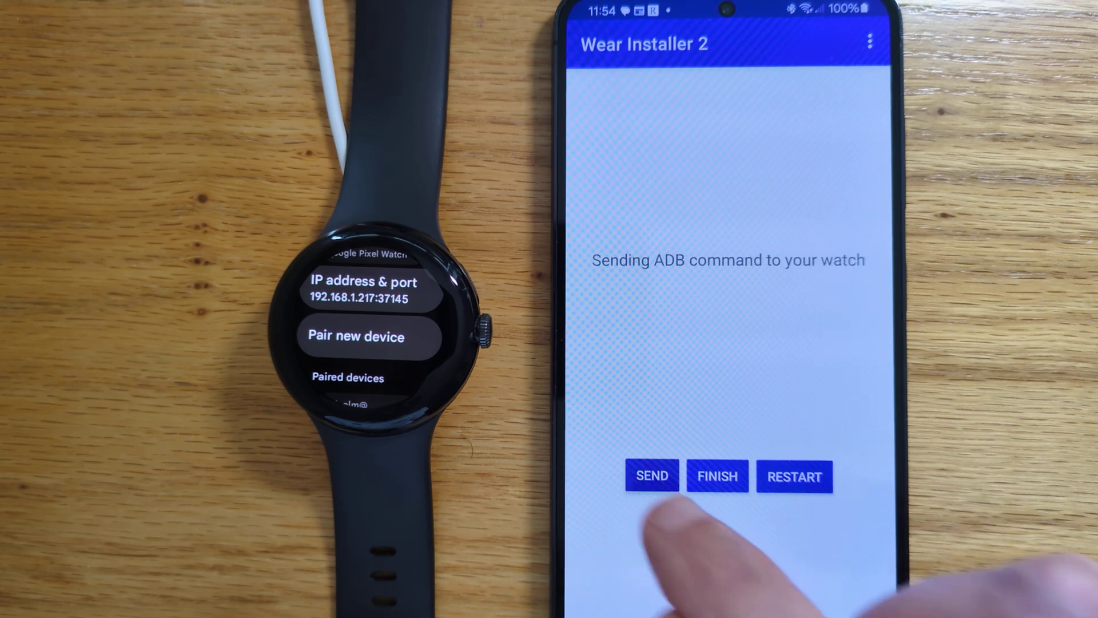
{"action": "left_click", "coordinate": [652, 476]}
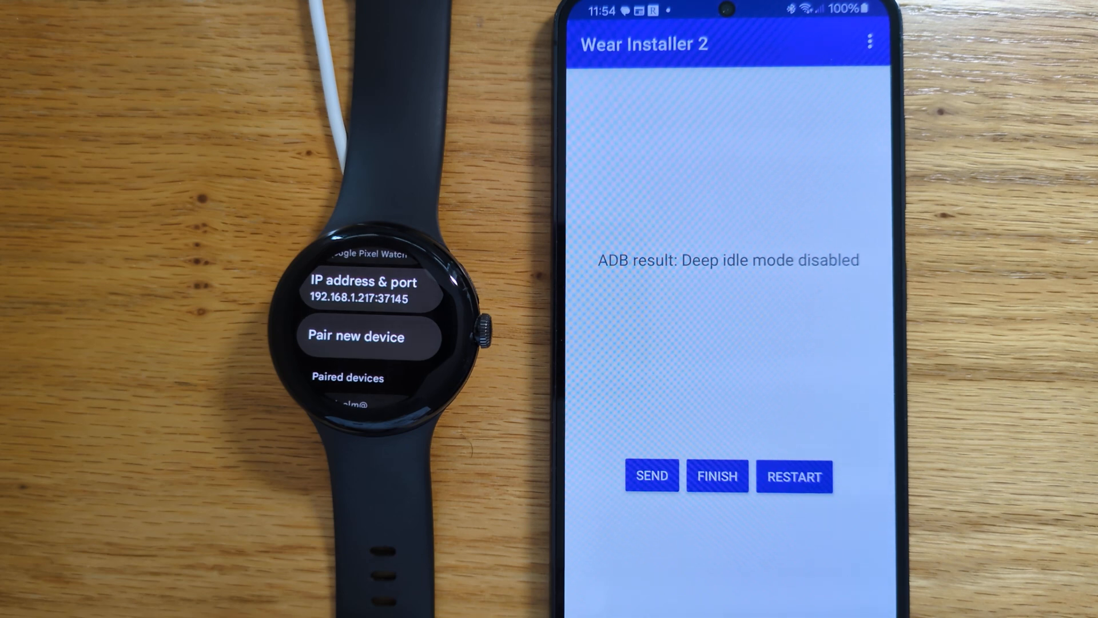
{"action": "left_click", "coordinate": [716, 476]}
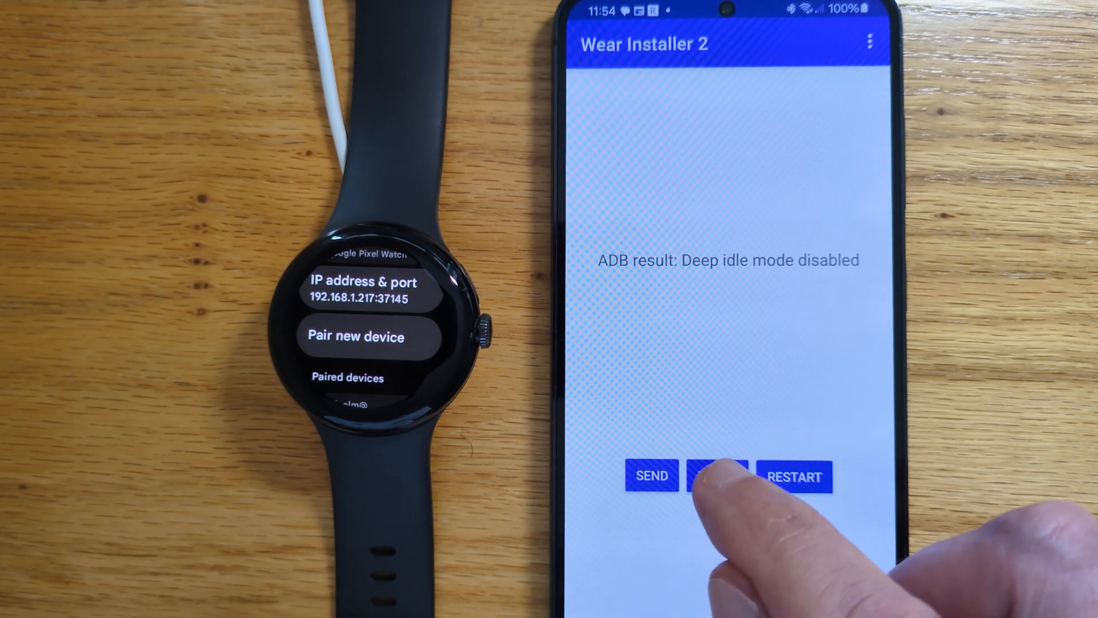